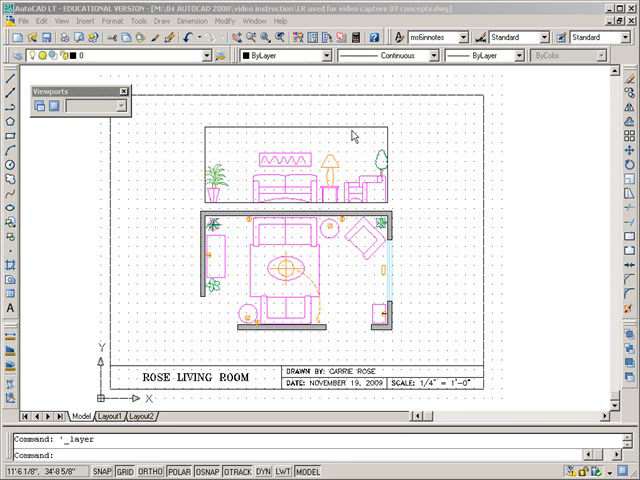
{"action": "mouse_move", "coordinate": [208, 110]}
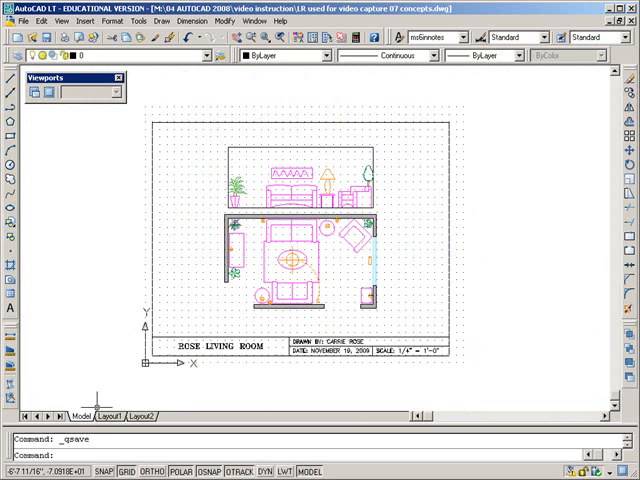
{"action": "mouse_move", "coordinate": [72, 425]}
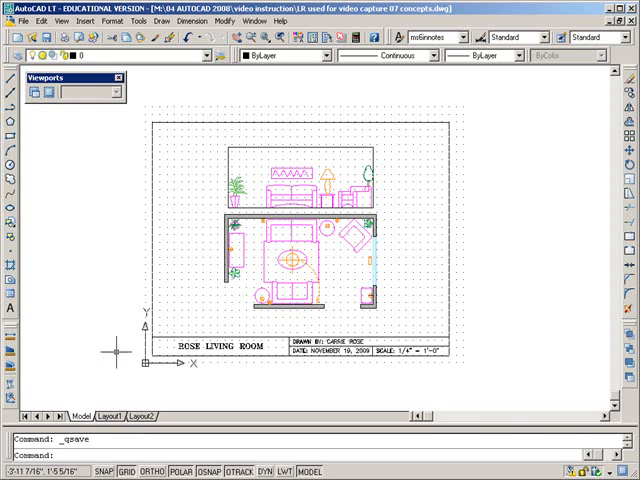
{"action": "mouse_move", "coordinate": [110, 350]}
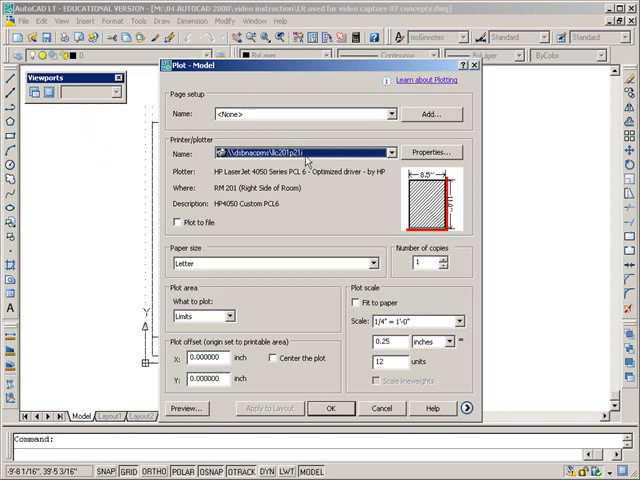
{"action": "mouse_move", "coordinate": [307, 160]}
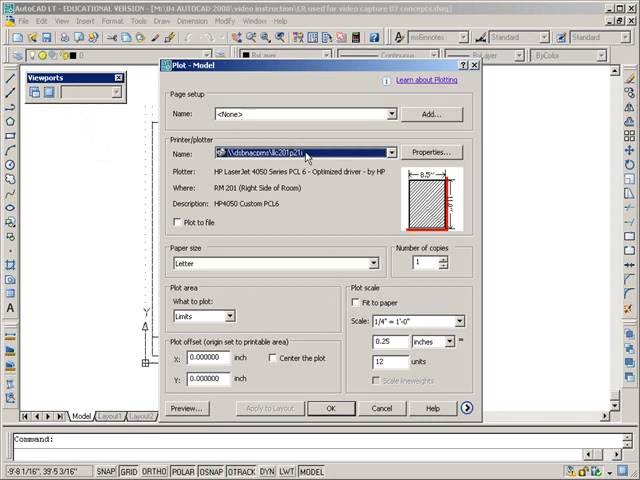
{"action": "mouse_move", "coordinate": [183, 325]}
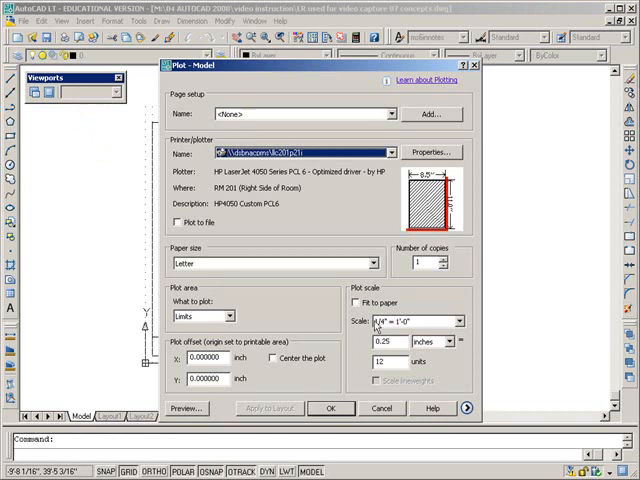
{"action": "left_click", "coordinate": [184, 408]}
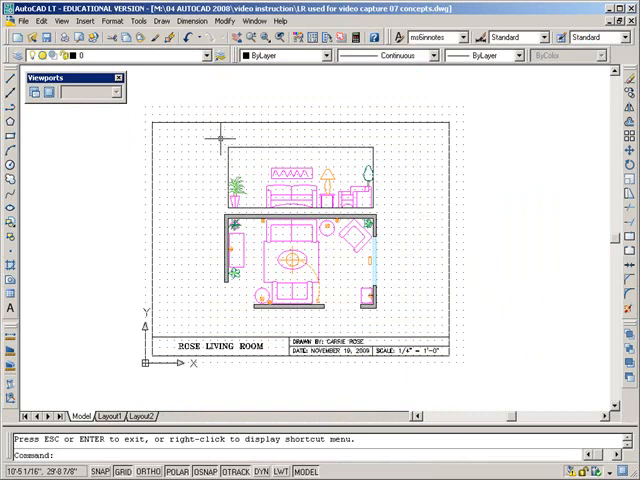
{"action": "mouse_move", "coordinate": [203, 108]}
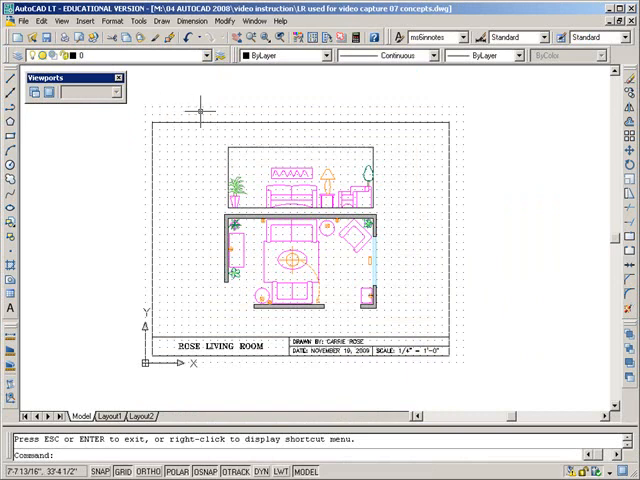
{"action": "mouse_move", "coordinate": [465, 190]}
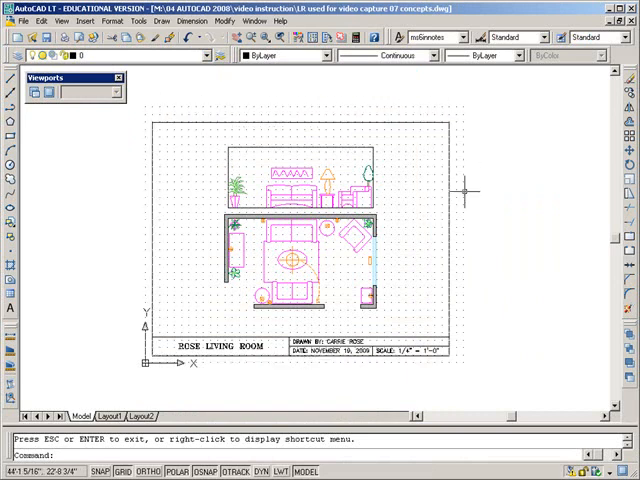
{"action": "mouse_move", "coordinate": [400, 213]}
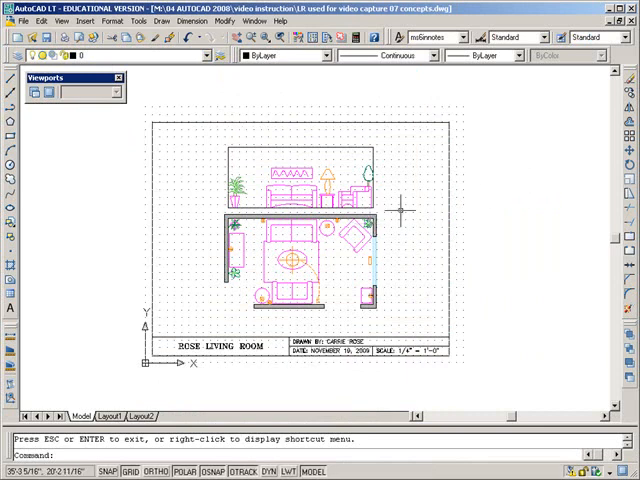
{"action": "mouse_move", "coordinate": [405, 227]}
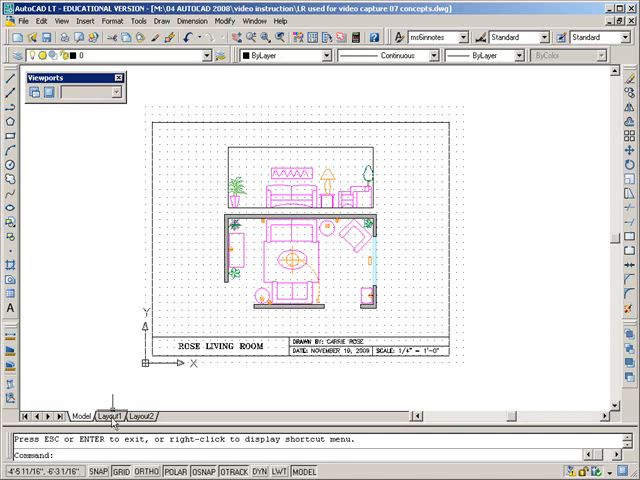
Switch to Layout1 and work on its viewport to enlarge it over the sheet.
{"action": "left_click", "coordinate": [108, 417]}
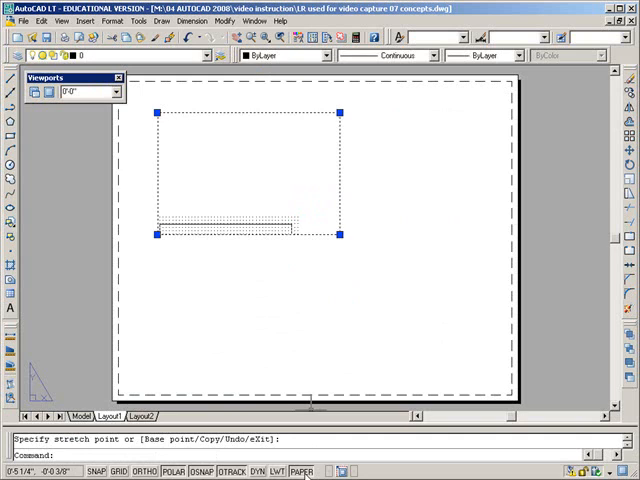
{"action": "left_click", "coordinate": [310, 471]}
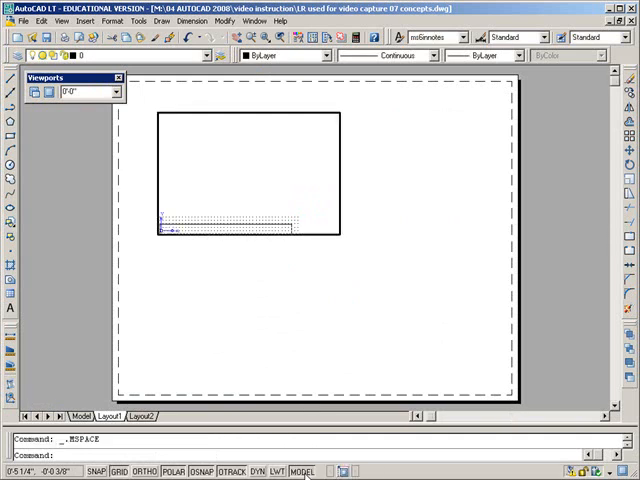
{"action": "left_click", "coordinate": [305, 472]}
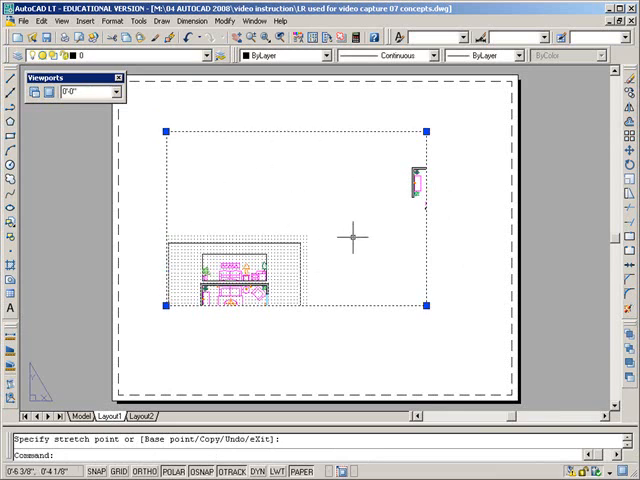
{"action": "mouse_move", "coordinate": [228, 219]}
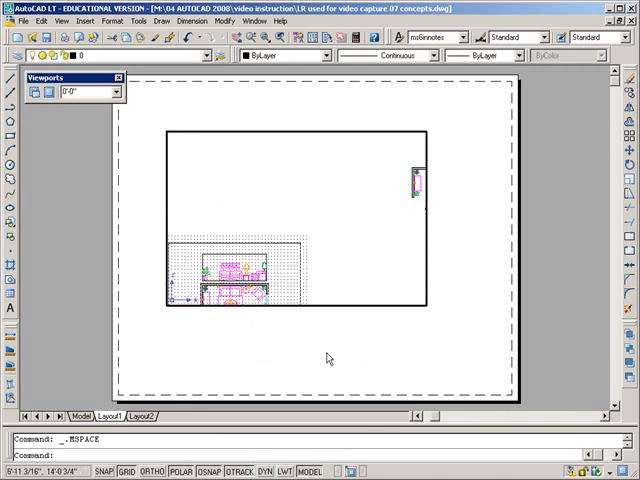
{"action": "mouse_move", "coordinate": [330, 372]}
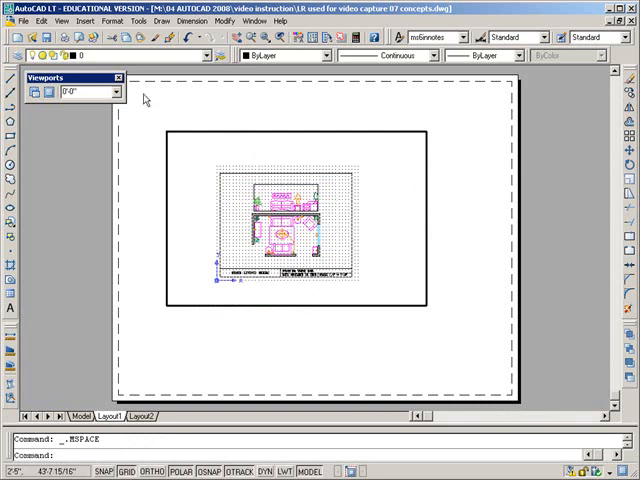
Set the Layout1 viewport scale to 1/4" = 1'-0" from the Viewports scale list.
{"action": "left_click", "coordinate": [116, 91]}
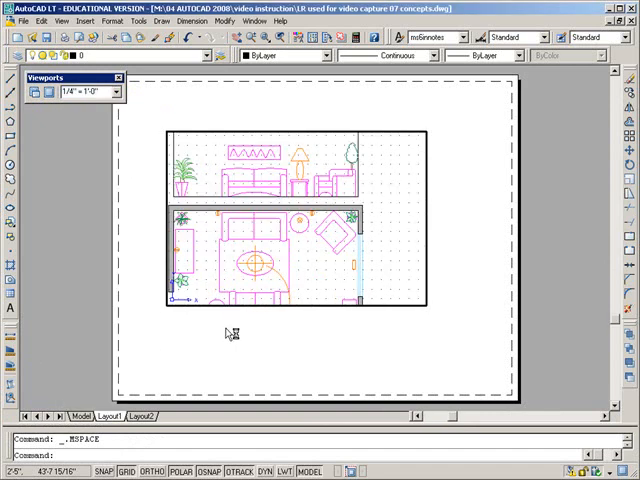
{"action": "mouse_move", "coordinate": [370, 262]}
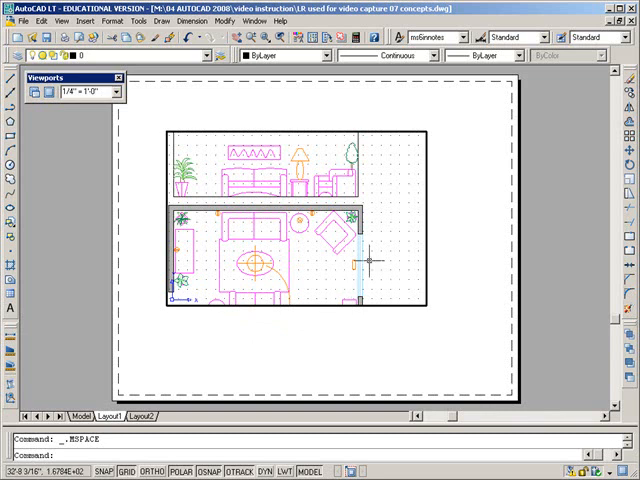
{"action": "mouse_move", "coordinate": [390, 248]}
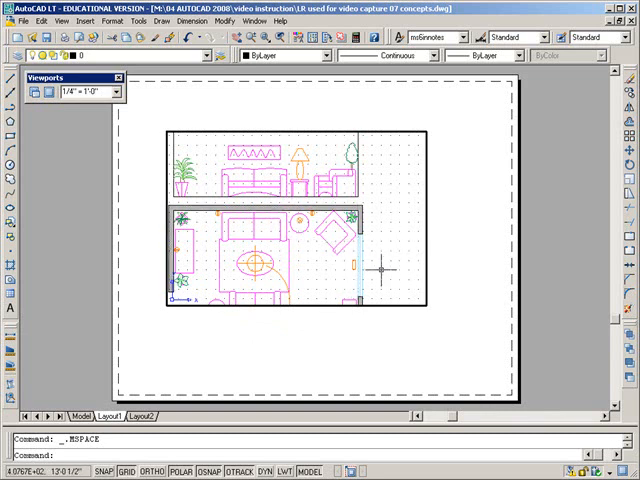
{"action": "mouse_move", "coordinate": [210, 345]}
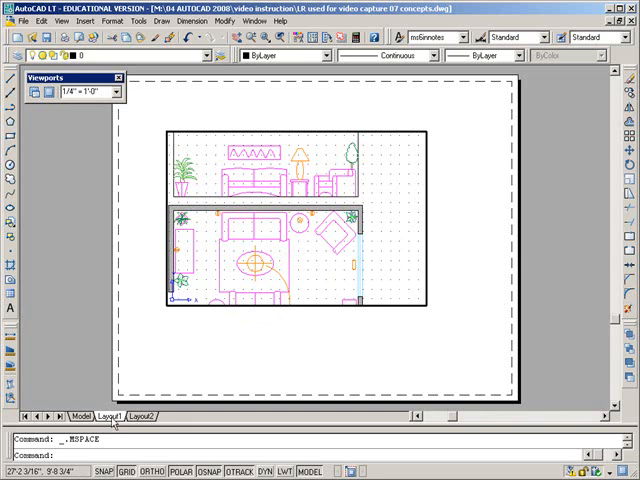
Rename the Layout1 tab to 'plan view' through its right-click Rename option.
{"action": "right_click", "coordinate": [110, 416]}
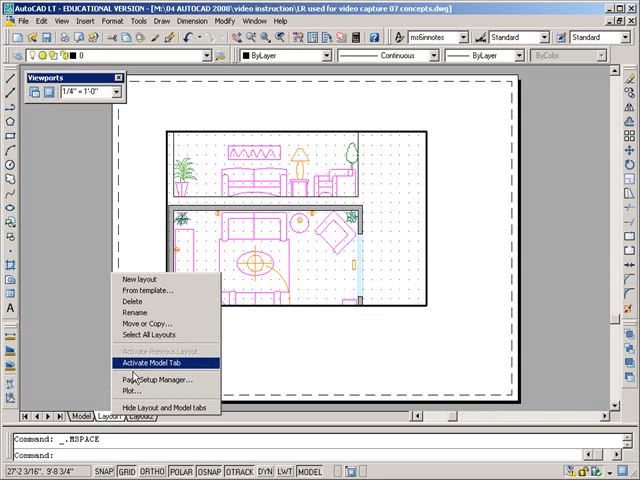
{"action": "left_click", "coordinate": [143, 311]}
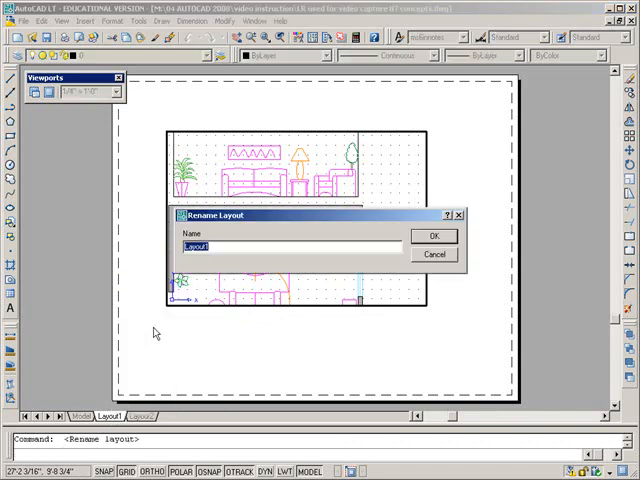
{"action": "type", "text": "plan view"}
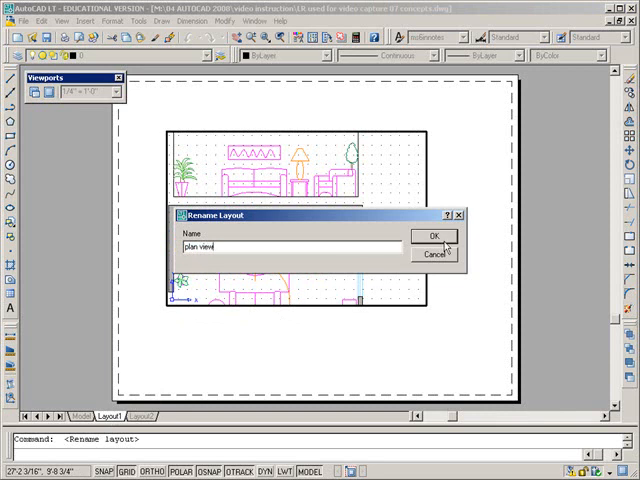
{"action": "left_click", "coordinate": [424, 236]}
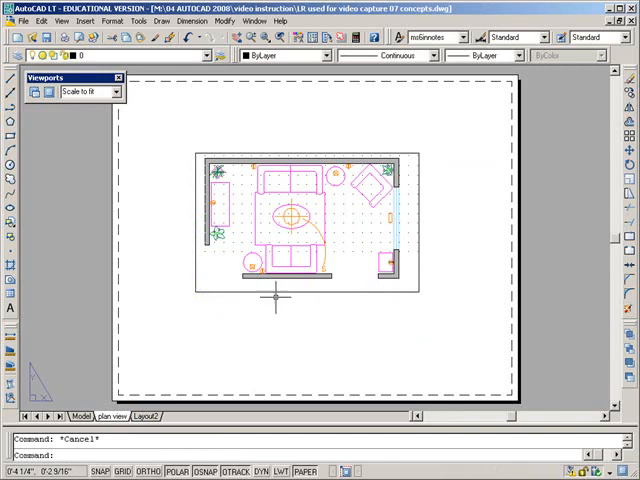
Select the plan view viewport frame around the floor plan to place it on the viewport layer.
{"action": "left_click", "coordinate": [290, 230]}
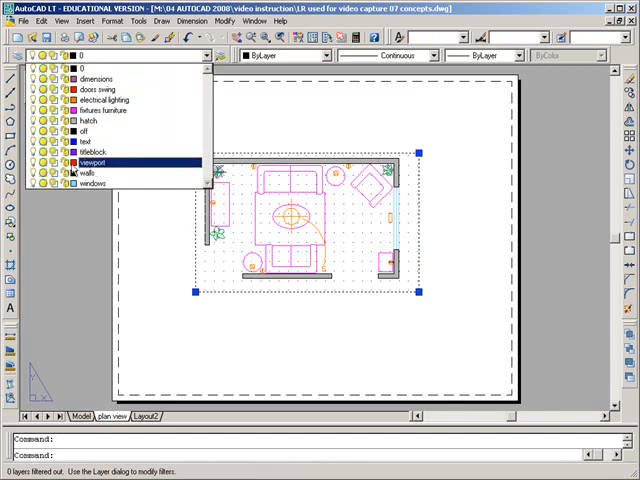
{"action": "mouse_move", "coordinate": [100, 182]}
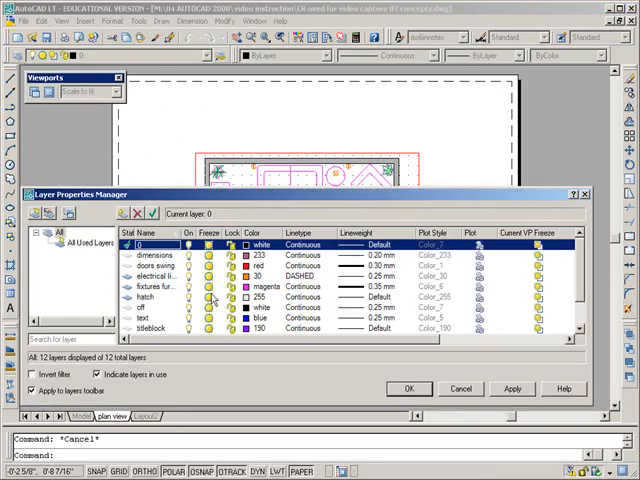
{"action": "scroll", "scroll_direction": "down", "scroll_amount": 3}
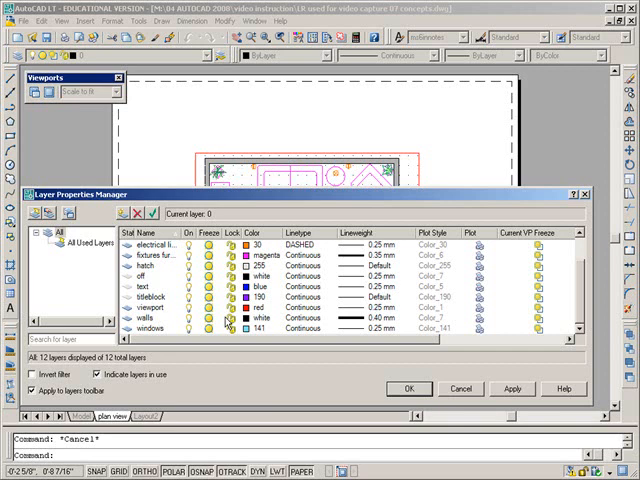
{"action": "left_click", "coordinate": [150, 311]}
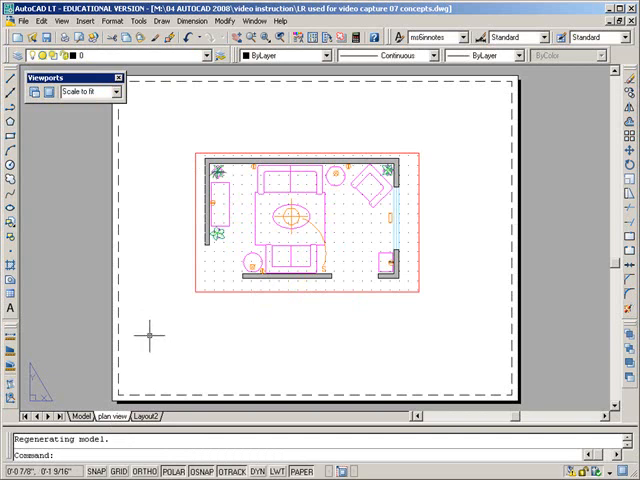
{"action": "mouse_move", "coordinate": [150, 330]}
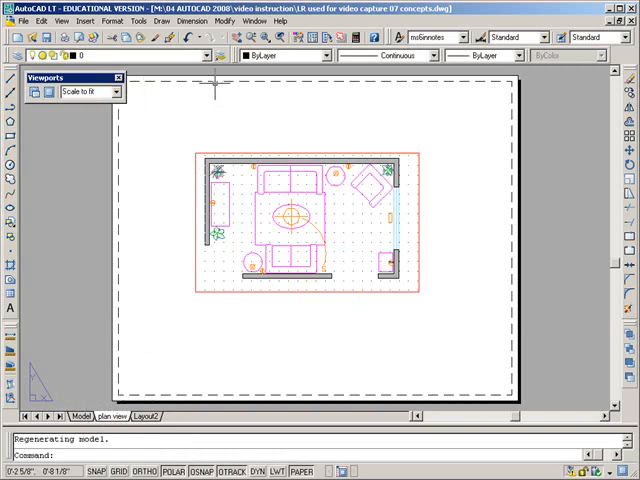
{"action": "mouse_move", "coordinate": [398, 370]}
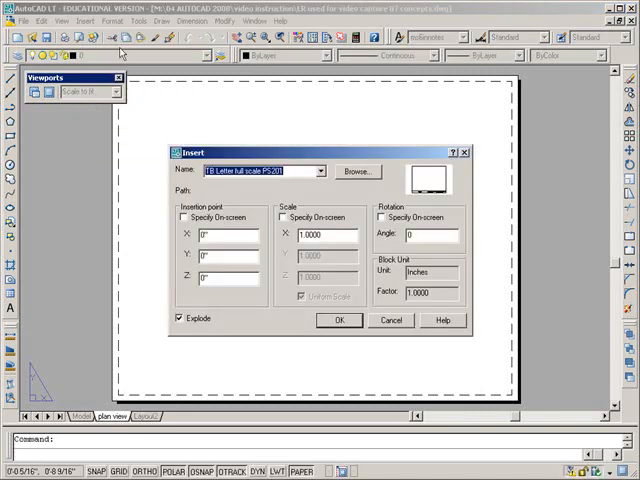
Insert TB Letter full scale PS201.dwg with an on-screen insertion point, redefining the block.
{"action": "left_click", "coordinate": [357, 171]}
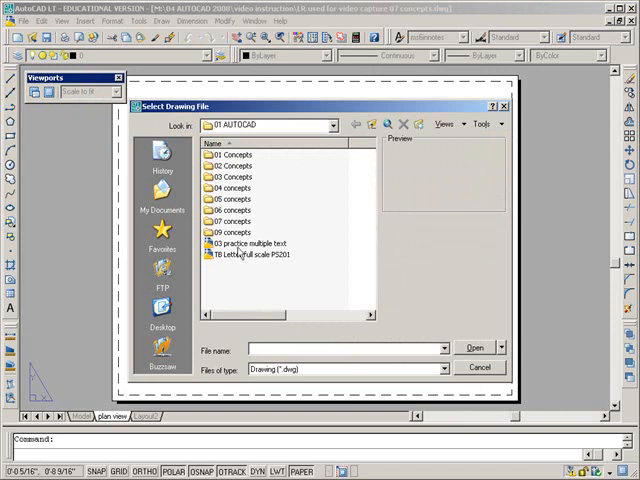
{"action": "double_click", "coordinate": [250, 254]}
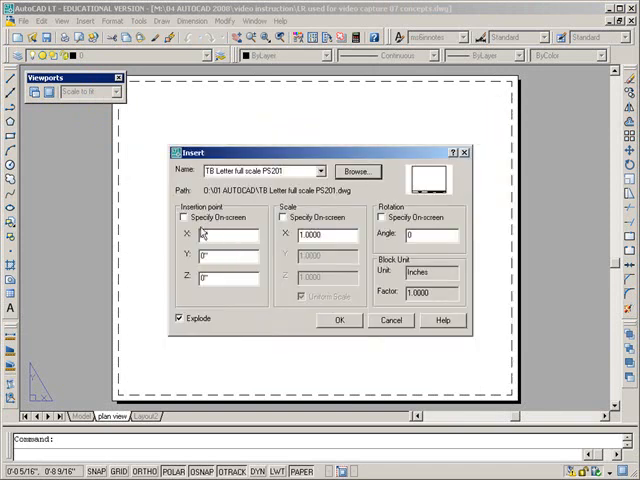
{"action": "left_click", "coordinate": [180, 217]}
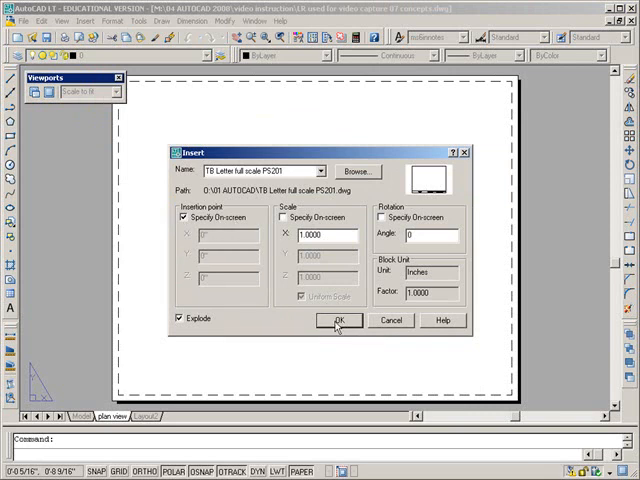
{"action": "left_click", "coordinate": [338, 320]}
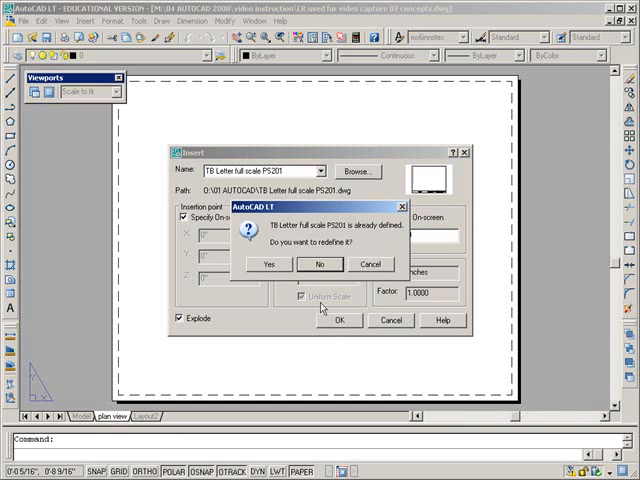
{"action": "left_click", "coordinate": [265, 264]}
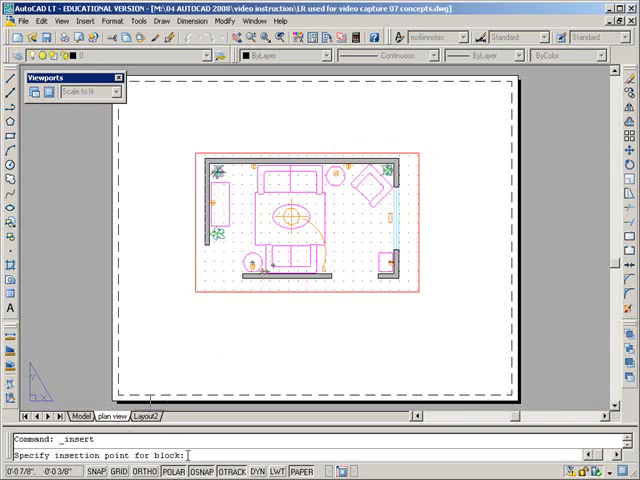
{"action": "type", "text": "0"}
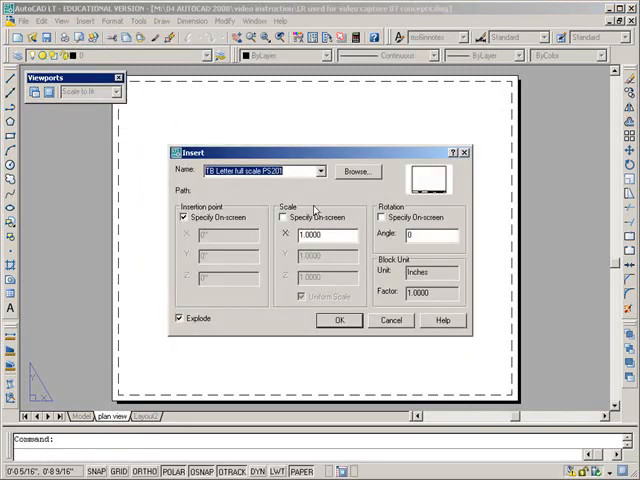
Reinsert the title block at 0,0,0 with Explode checked, replacing the existing definition.
{"action": "left_click", "coordinate": [357, 171]}
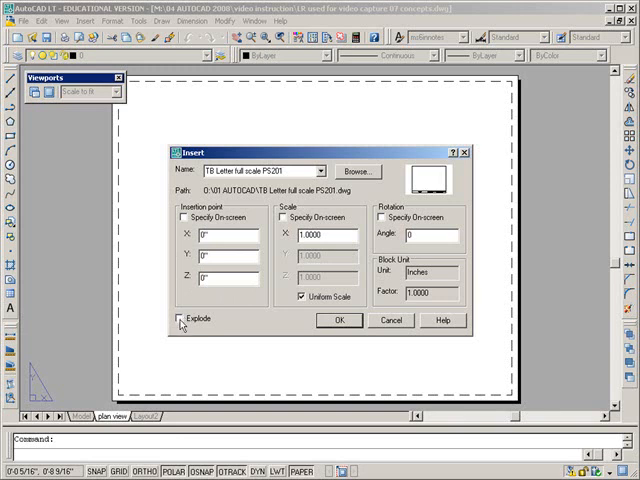
{"action": "left_click", "coordinate": [181, 319]}
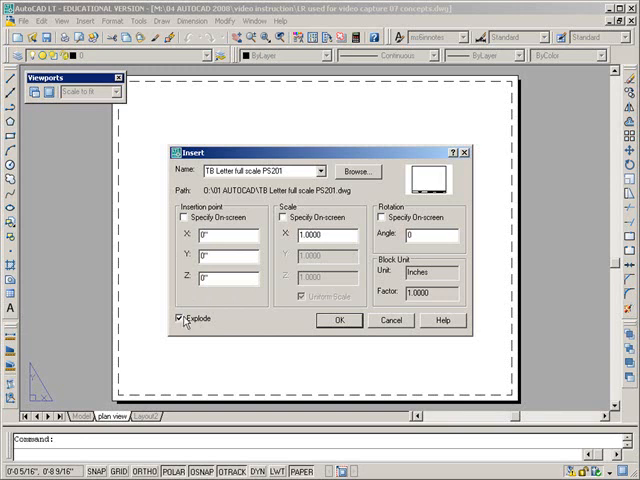
{"action": "mouse_move", "coordinate": [340, 322]}
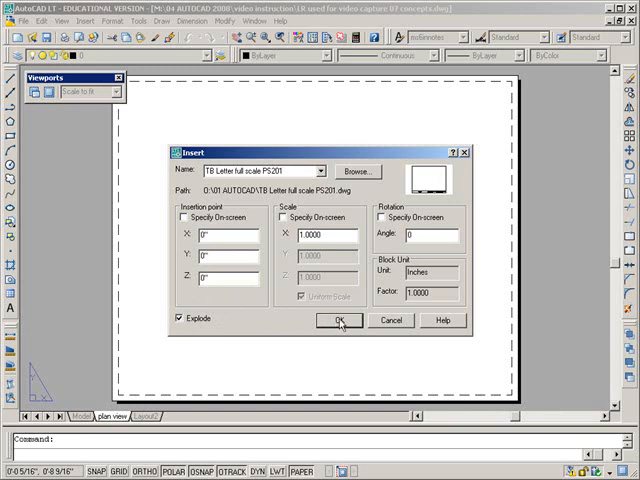
{"action": "left_click", "coordinate": [340, 320]}
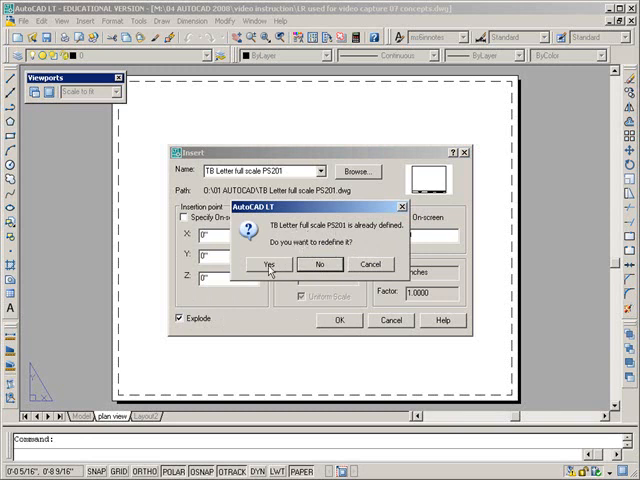
{"action": "left_click", "coordinate": [266, 264]}
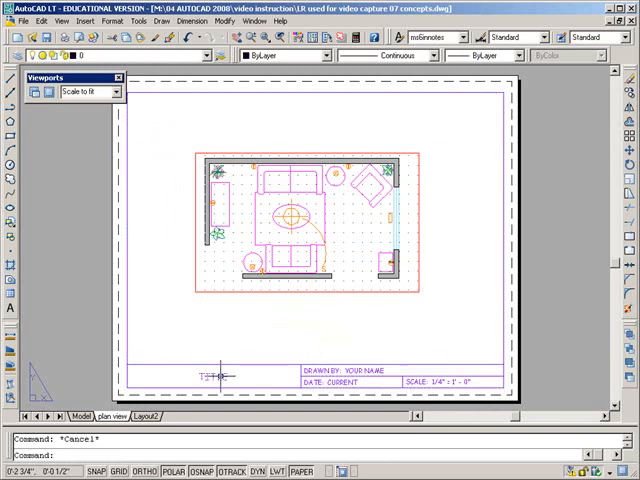
Edit the title block text: title LIVING ROOM PLAN, drawn by JOHN DOE.
{"action": "double_click", "coordinate": [205, 375]}
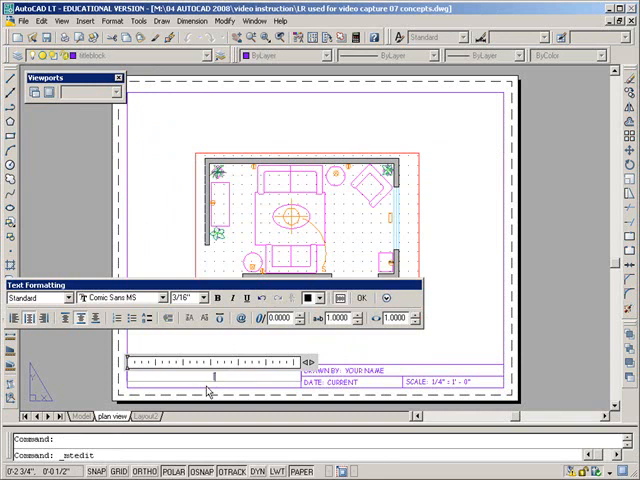
{"action": "type", "text": "LIVING ROOM PLAN"}
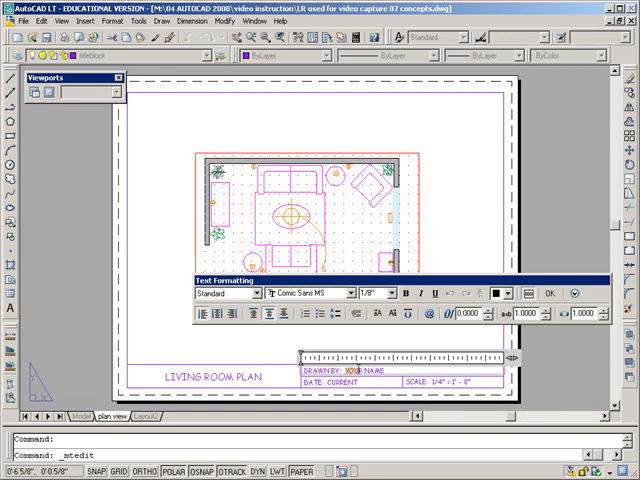
{"action": "double_click", "coordinate": [375, 375]}
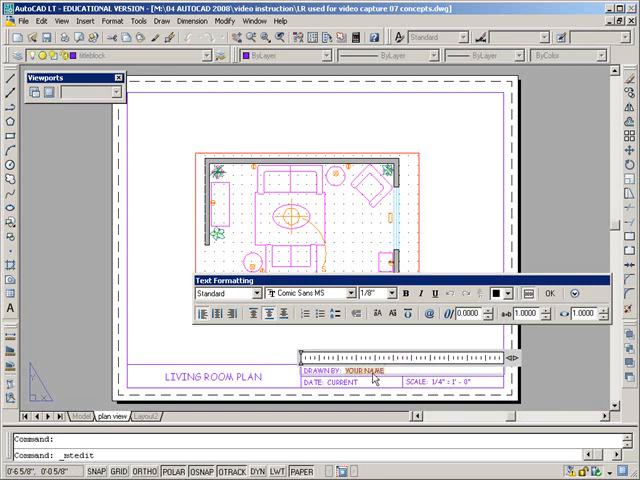
{"action": "type", "text": "JOHN DOE"}
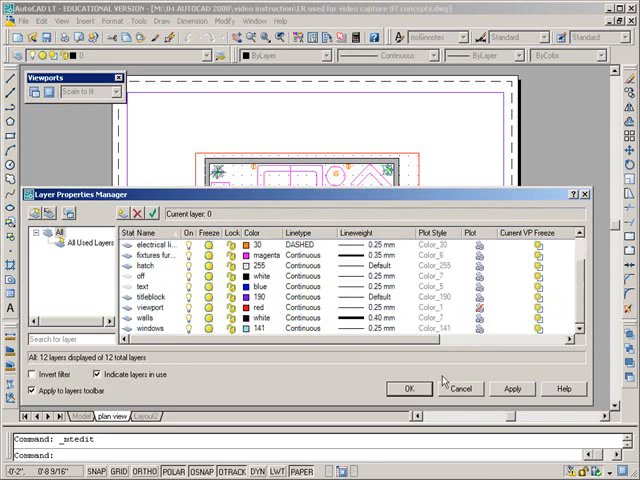
Apply the non-plotting viewport layer setting in Layer Properties Manager with OK.
{"action": "left_click", "coordinate": [408, 388]}
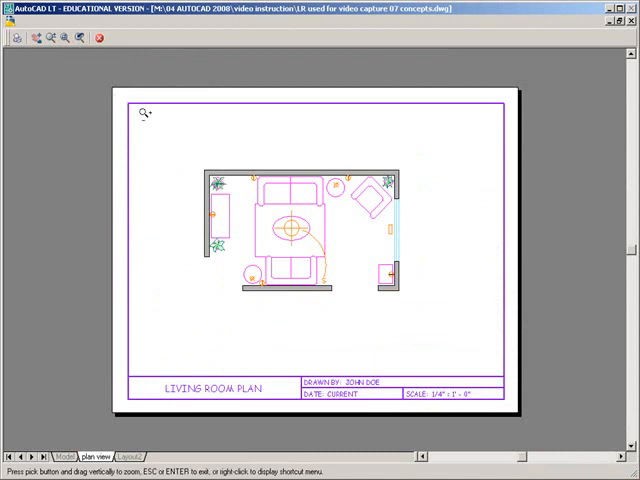
{"action": "mouse_move", "coordinate": [365, 328]}
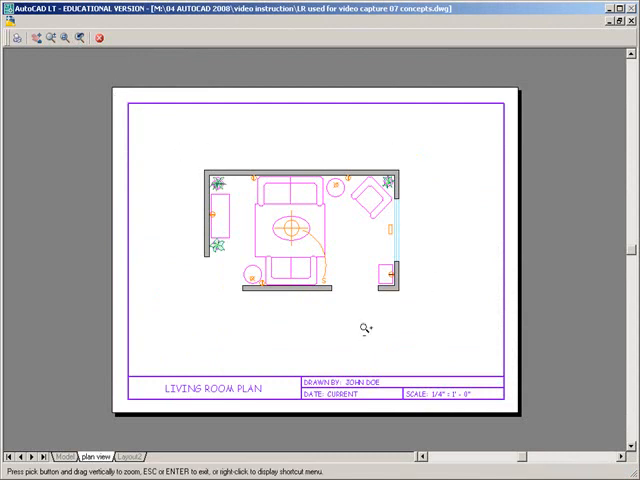
{"action": "mouse_move", "coordinate": [258, 212]}
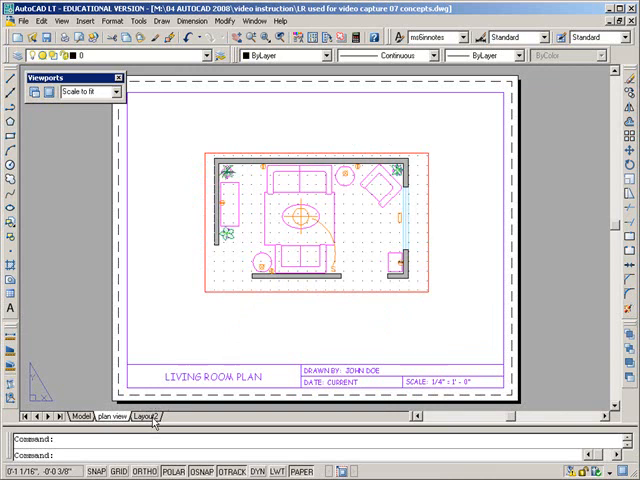
Rename the Layout2 tab to ELEVATION and switch to the ELEVATION layout.
{"action": "double_click", "coordinate": [152, 417]}
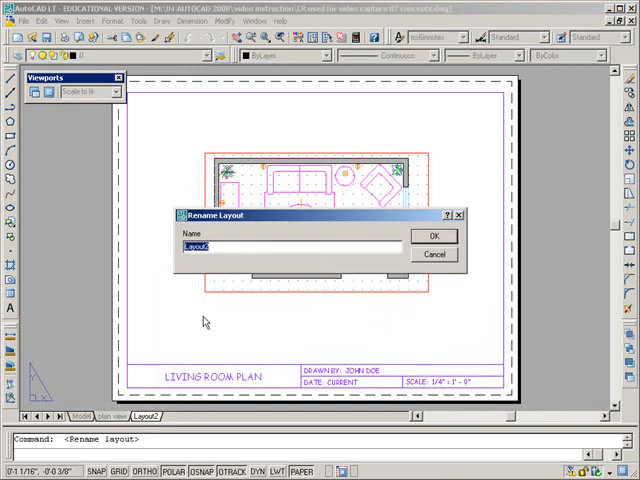
{"action": "type", "text": "ELEVAT"}
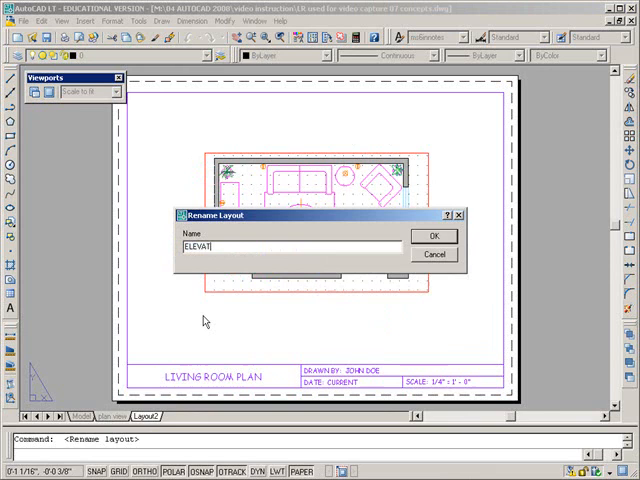
{"action": "left_click", "coordinate": [432, 236]}
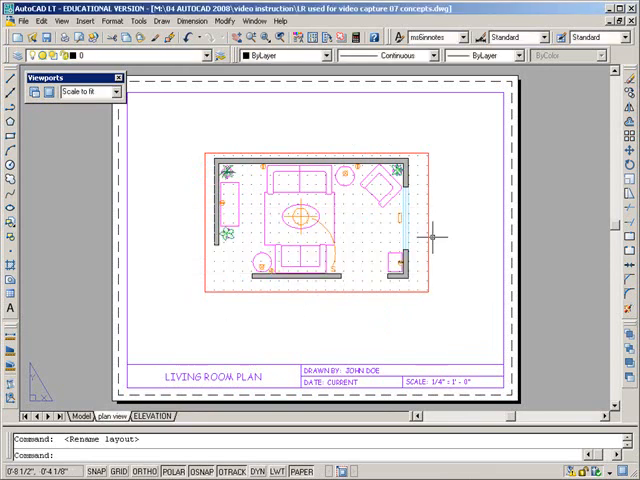
{"action": "left_click", "coordinate": [149, 416]}
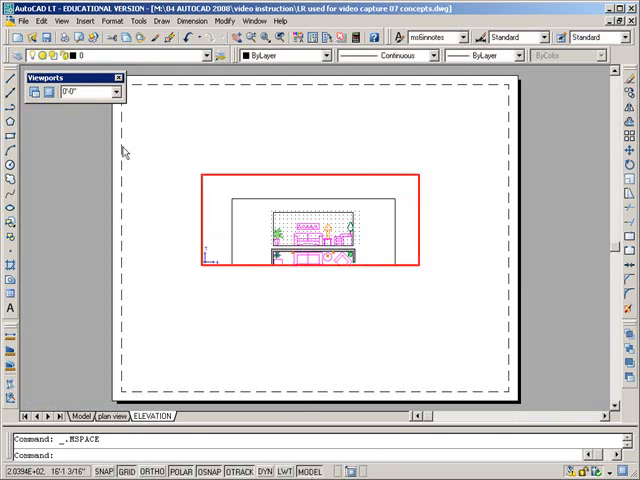
{"action": "mouse_move", "coordinate": [170, 138]}
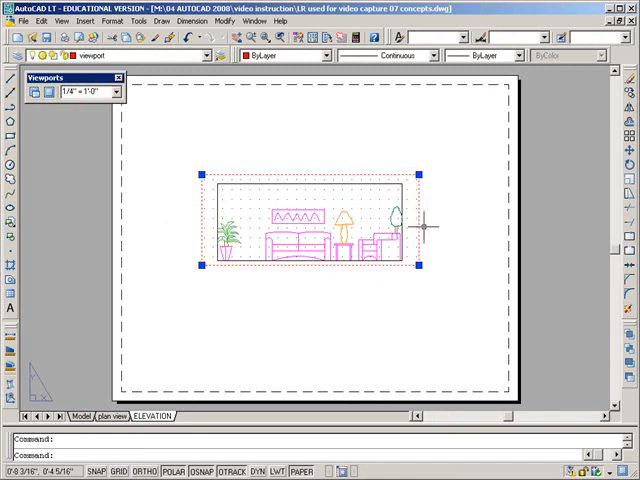
Open the elevation viewport's right-click options to lock its display, cancelling a stray stretch.
{"action": "right_click", "coordinate": [415, 228]}
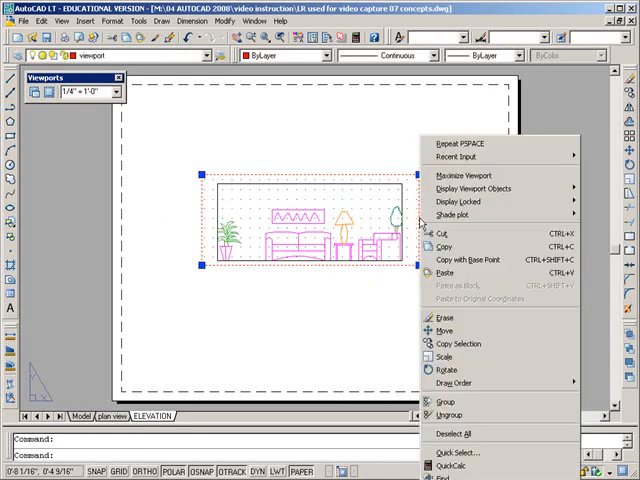
{"action": "mouse_move", "coordinate": [470, 201]}
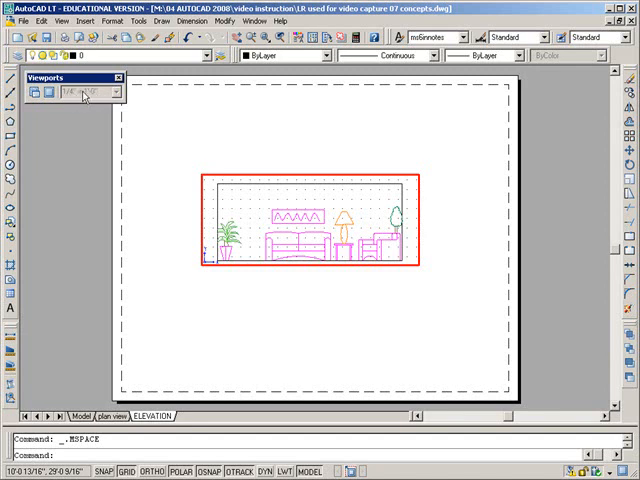
{"action": "mouse_move", "coordinate": [260, 157]}
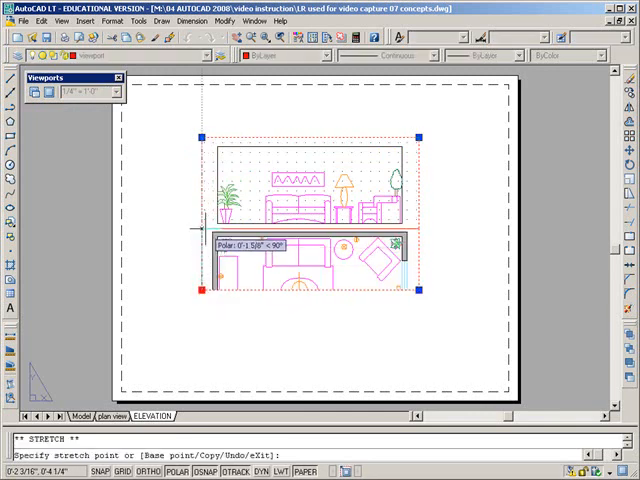
{"action": "key", "text": "Escape"}
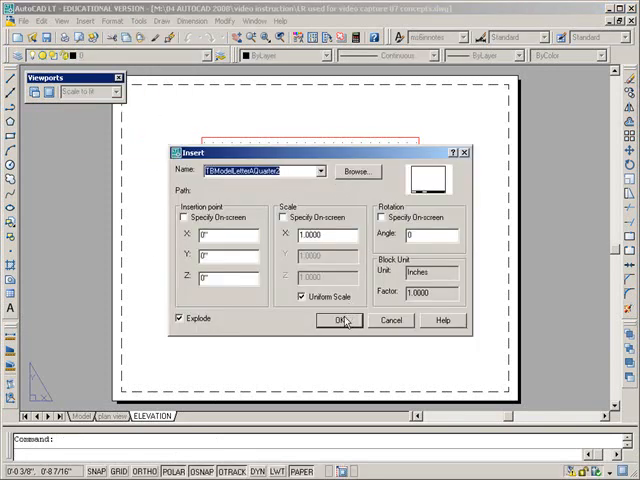
Insert TB Letter full scale PS201.dwg at 0,0, exploded, onto the ELEVATION layout.
{"action": "left_click", "coordinate": [338, 320]}
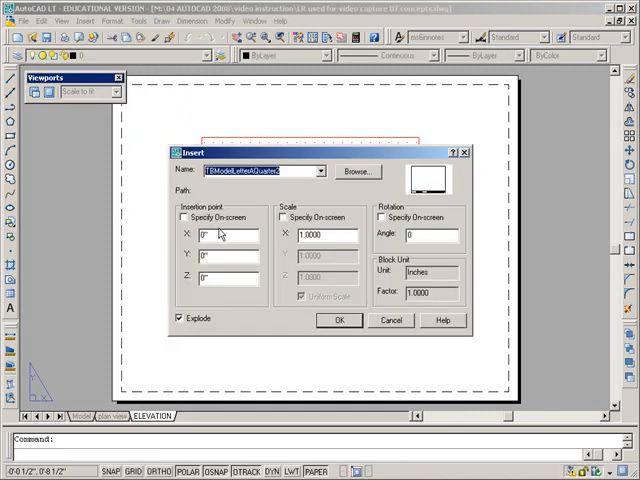
{"action": "mouse_move", "coordinate": [288, 308]}
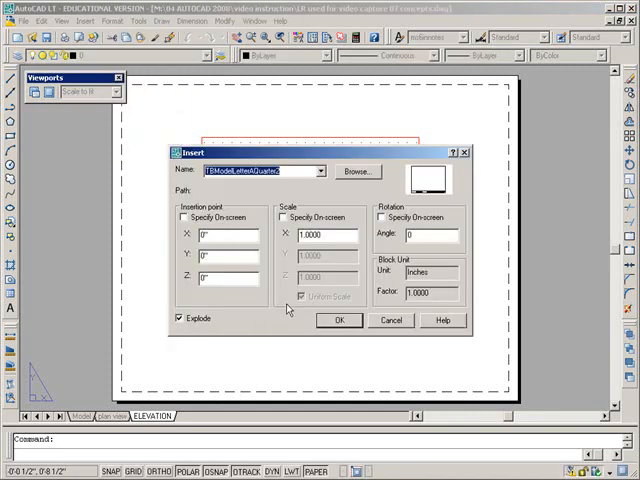
{"action": "left_click", "coordinate": [339, 320]}
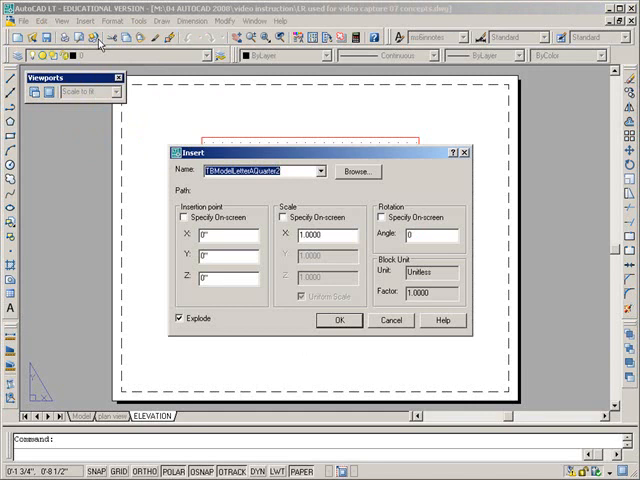
{"action": "left_click", "coordinate": [357, 171]}
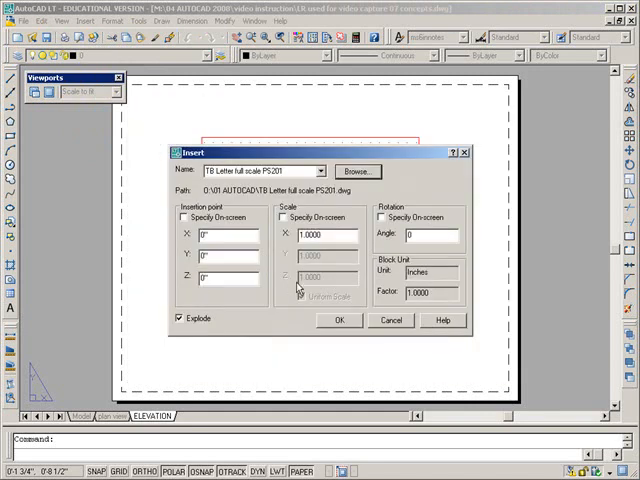
{"action": "left_click", "coordinate": [338, 320]}
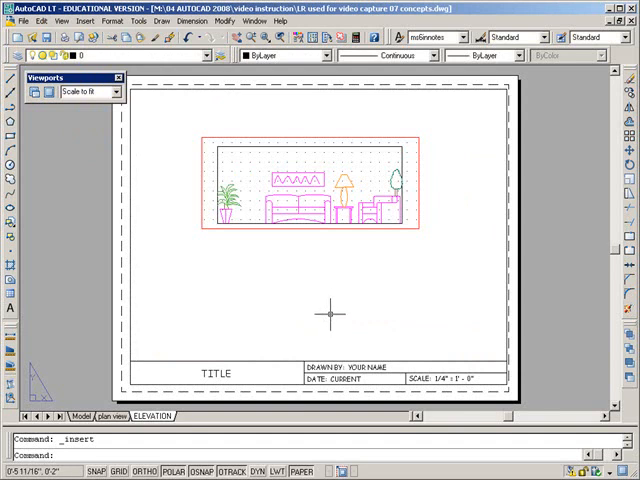
{"action": "mouse_move", "coordinate": [248, 290]}
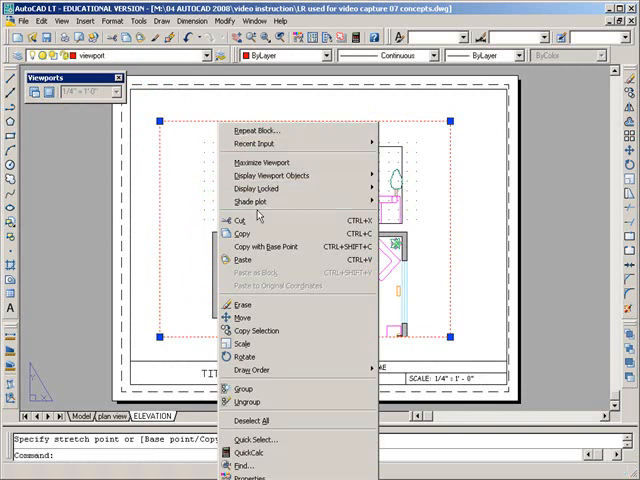
{"action": "mouse_move", "coordinate": [270, 188]}
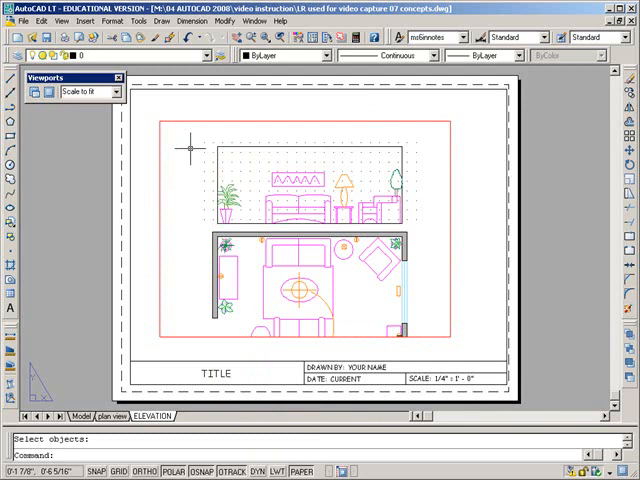
Frame only the elevation in the ELEVATION viewport and edit the title block scale note to 3/8" = 1'-0".
{"action": "left_click", "coordinate": [113, 91]}
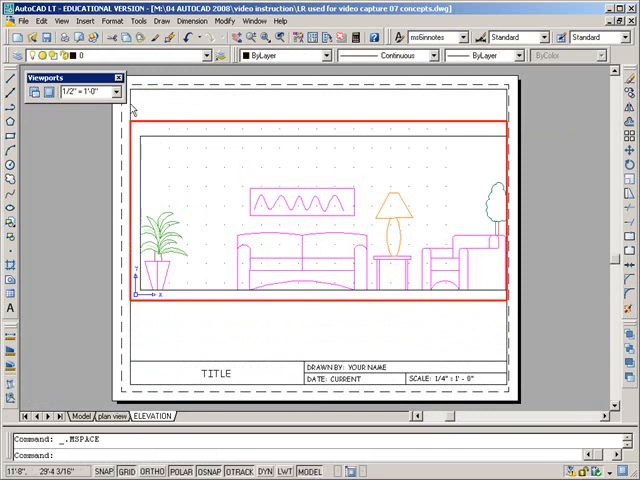
{"action": "left_click", "coordinate": [111, 91]}
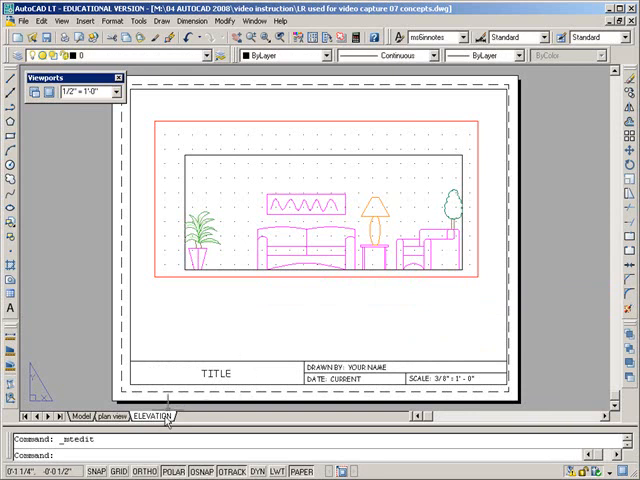
{"action": "right_click", "coordinate": [163, 416]}
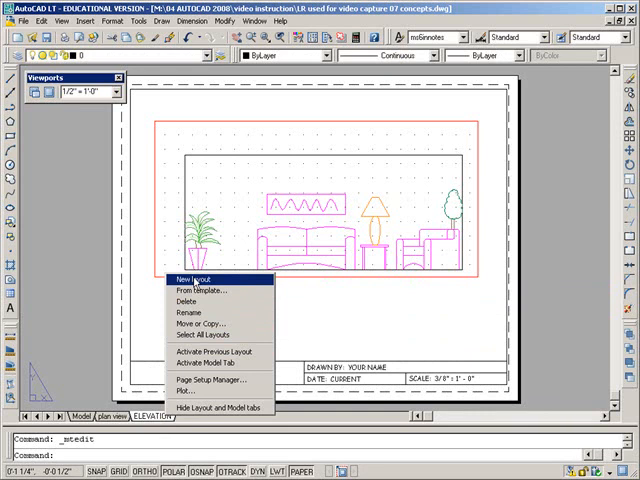
Create a new layout and rename Layout1 to 'TWO PLANS'.
{"action": "left_click", "coordinate": [185, 278]}
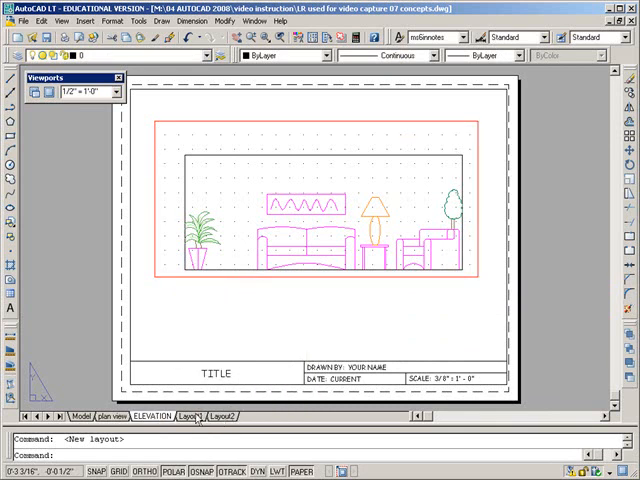
{"action": "double_click", "coordinate": [187, 416]}
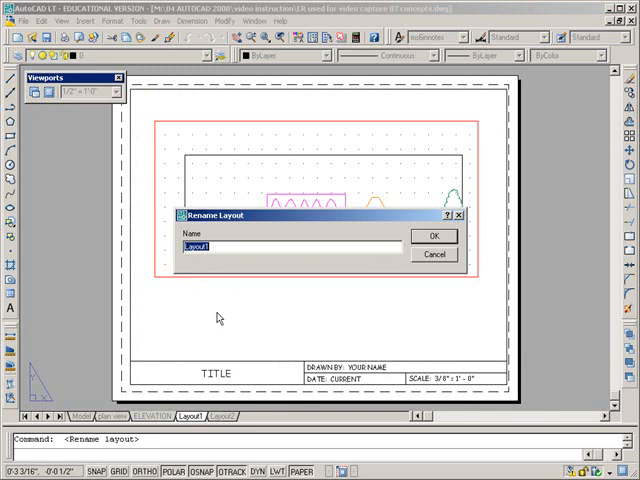
{"action": "type", "text": "TWO"}
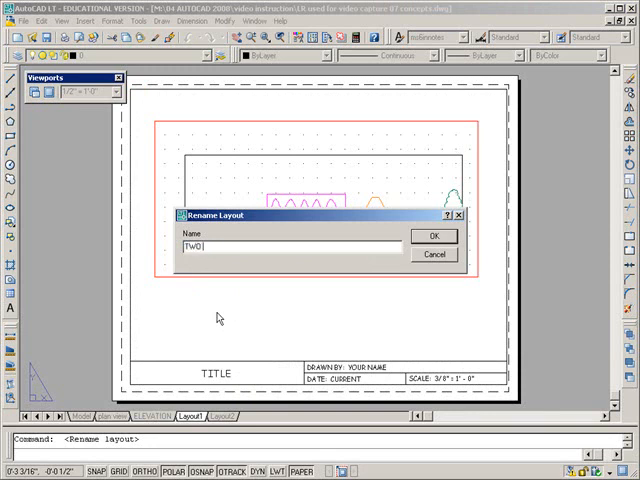
{"action": "type", "text": "PLANS"}
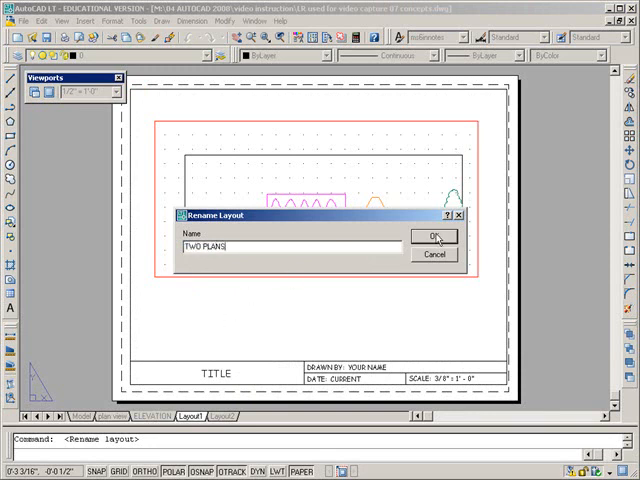
{"action": "left_click", "coordinate": [432, 236]}
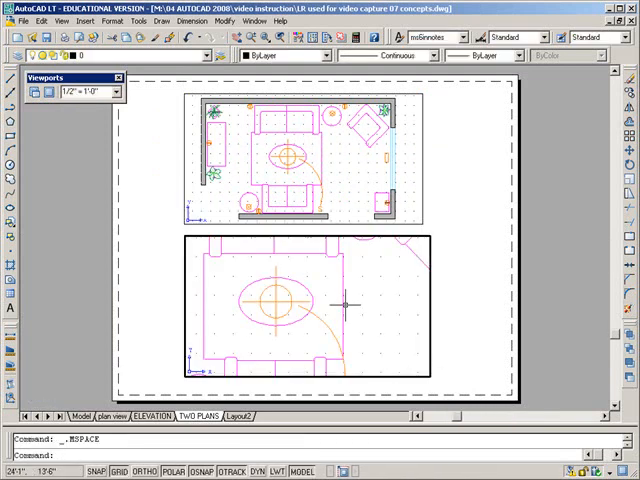
{"action": "mouse_move", "coordinate": [285, 265]}
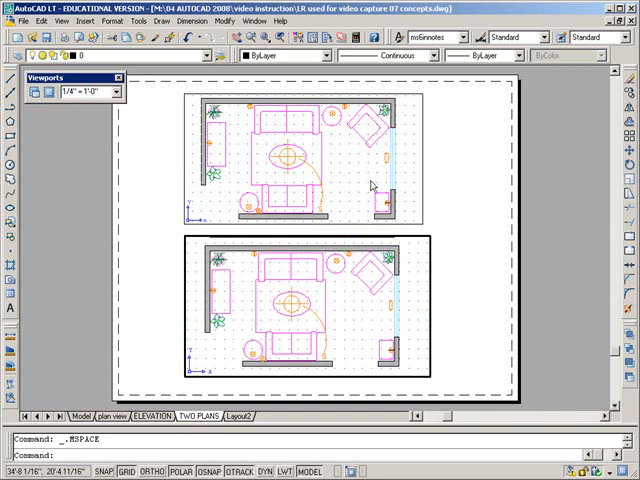
{"action": "mouse_move", "coordinate": [372, 186]}
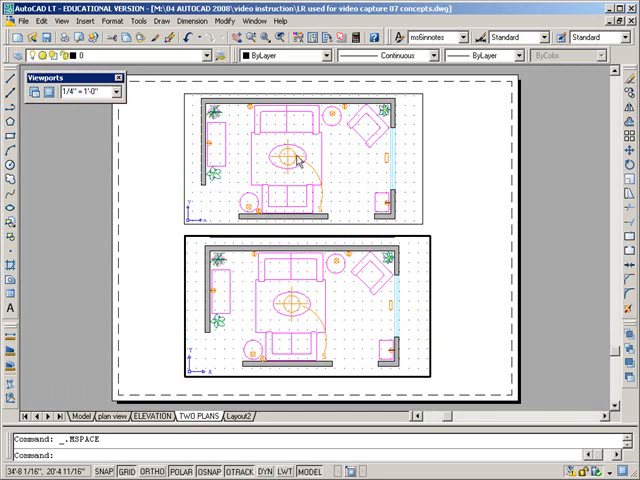
{"action": "mouse_move", "coordinate": [332, 170]}
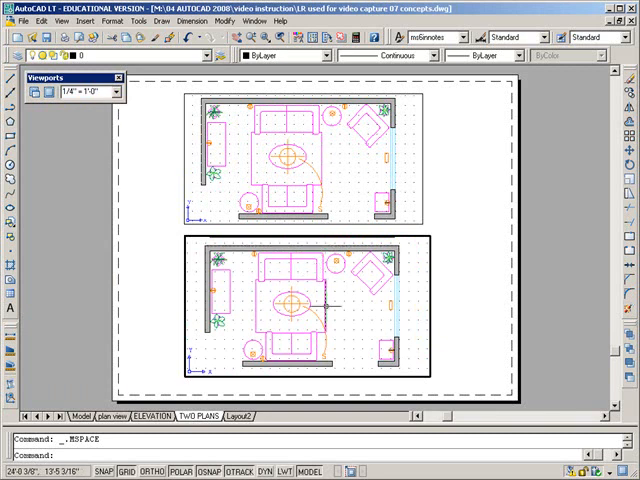
{"action": "mouse_move", "coordinate": [330, 300]}
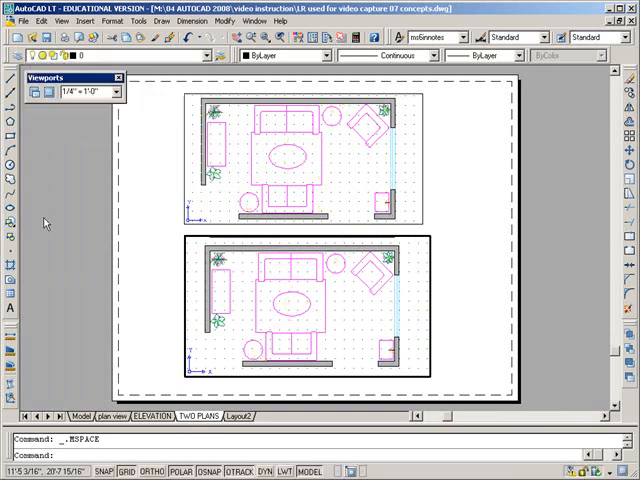
{"action": "mouse_move", "coordinate": [302, 305]}
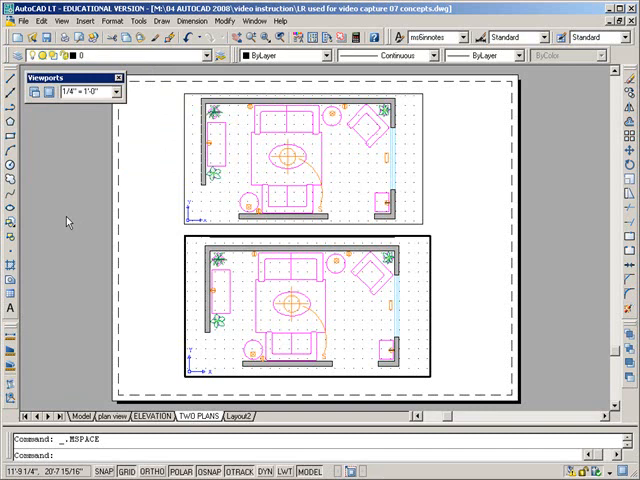
{"action": "mouse_move", "coordinate": [242, 268]}
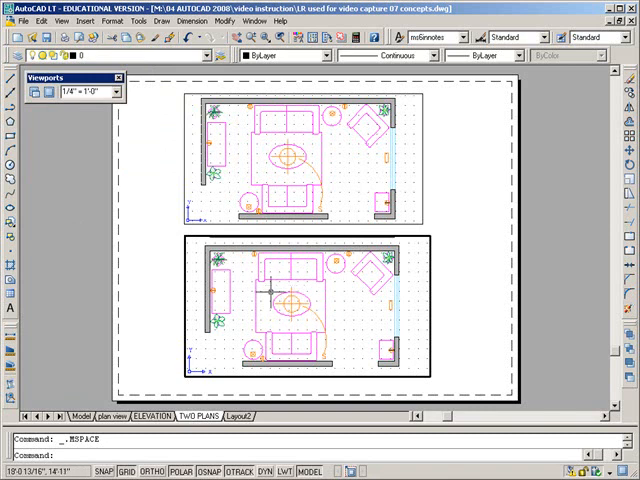
{"action": "mouse_move", "coordinate": [283, 303]}
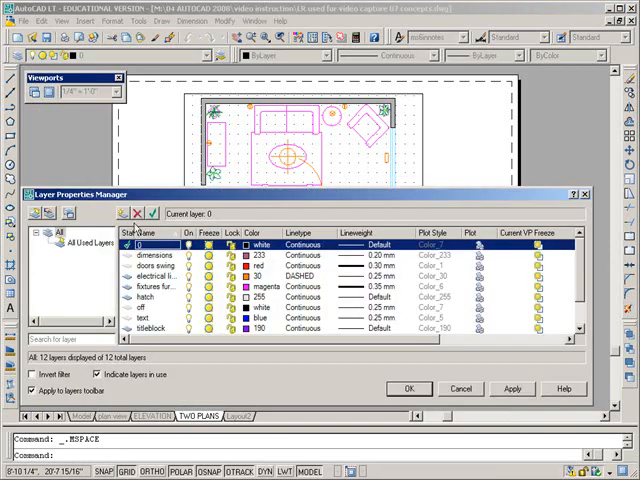
{"action": "mouse_move", "coordinate": [160, 277]}
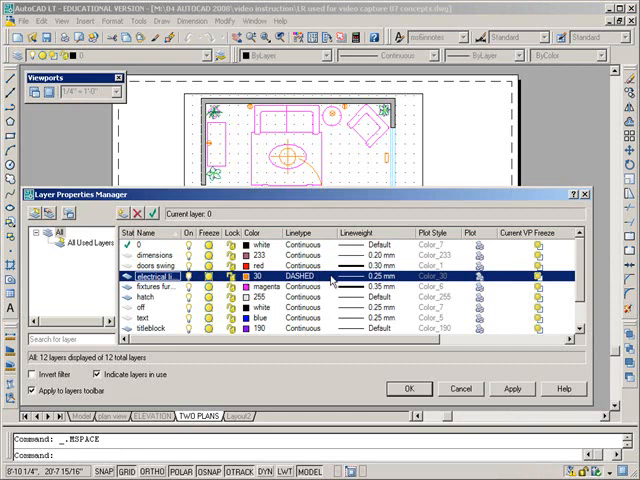
{"action": "mouse_move", "coordinate": [533, 235]}
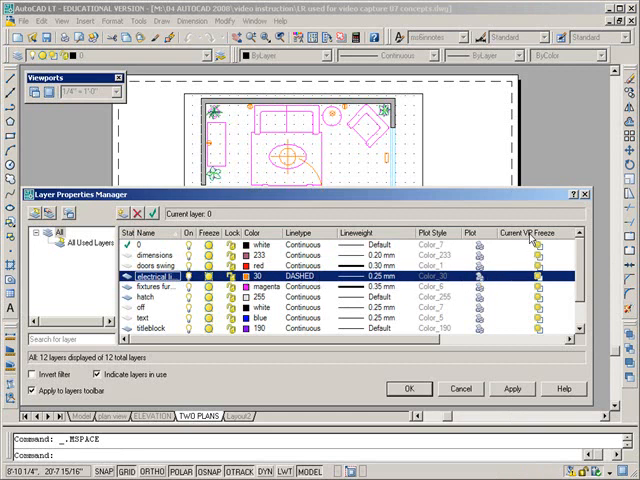
{"action": "mouse_move", "coordinate": [532, 237]}
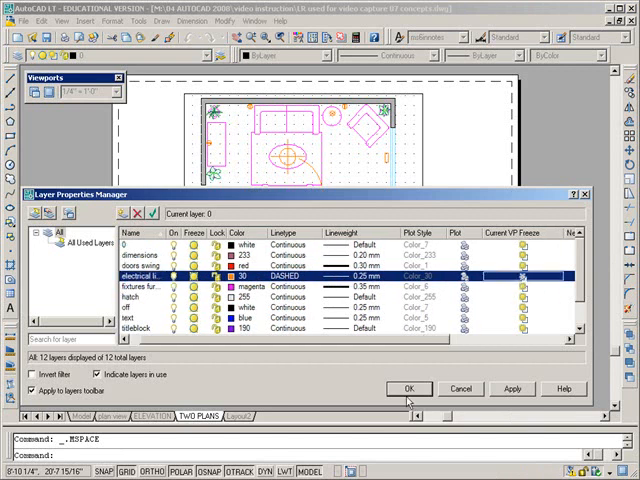
Apply Current VP Freeze to the electrical layer and close the Layer Properties Manager.
{"action": "left_click", "coordinate": [408, 388]}
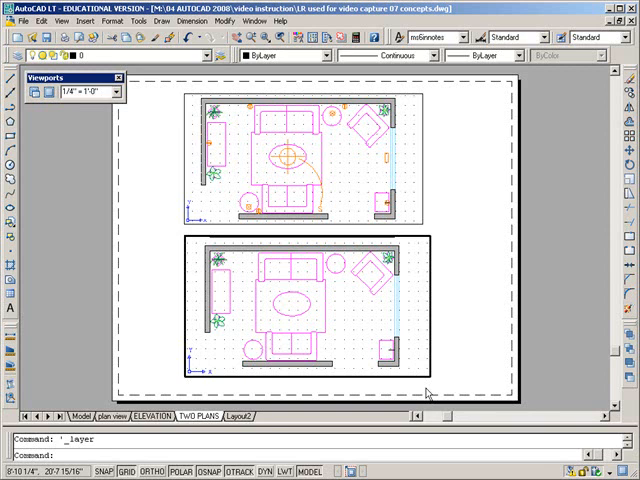
{"action": "mouse_move", "coordinate": [420, 248]}
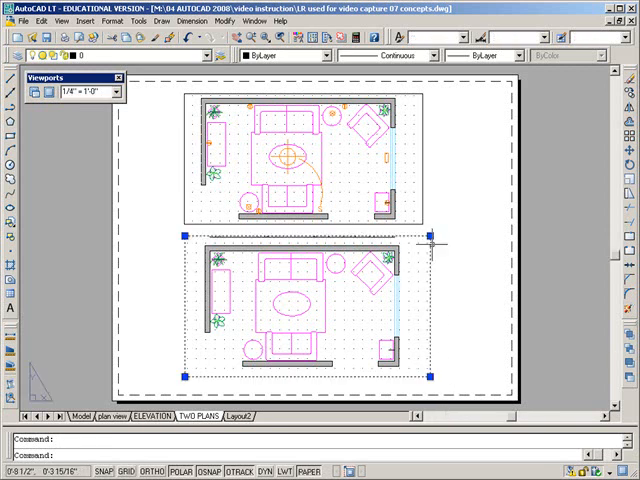
{"action": "left_click", "coordinate": [420, 244]}
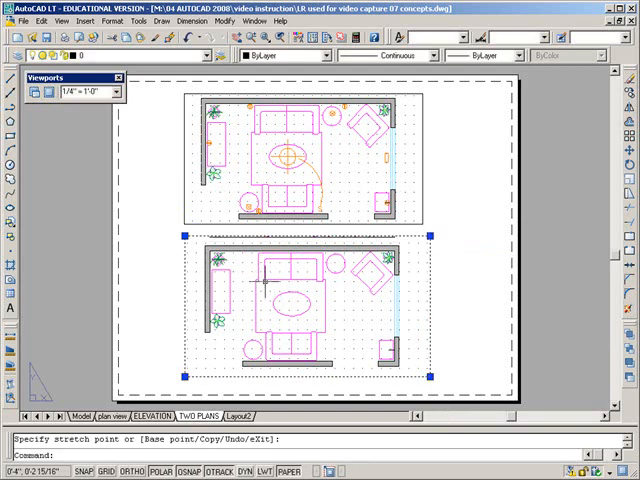
{"action": "mouse_move", "coordinate": [297, 295]}
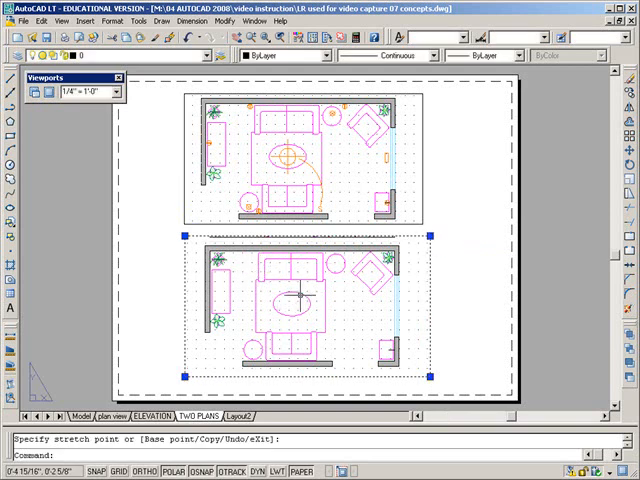
{"action": "mouse_move", "coordinate": [245, 120]}
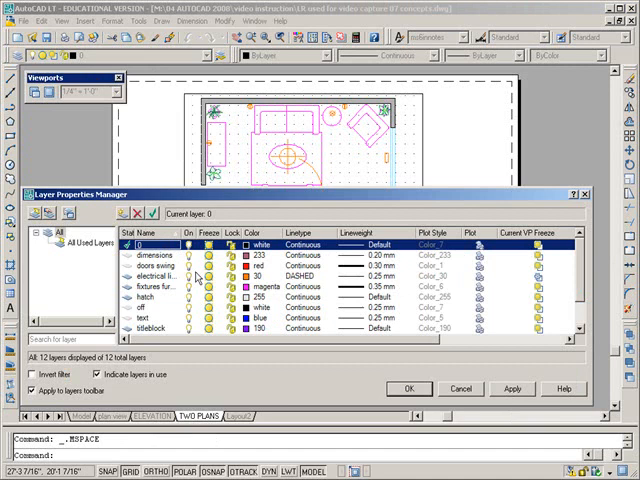
{"action": "left_click", "coordinate": [160, 276]}
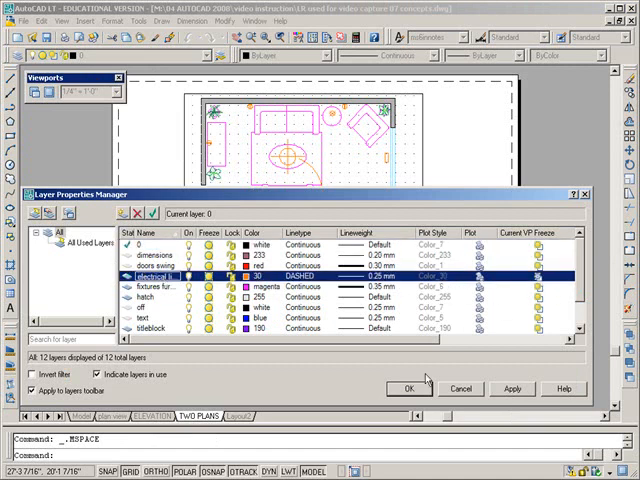
{"action": "left_click", "coordinate": [408, 389]}
{"action": "type", "text": "LTSCALE"}
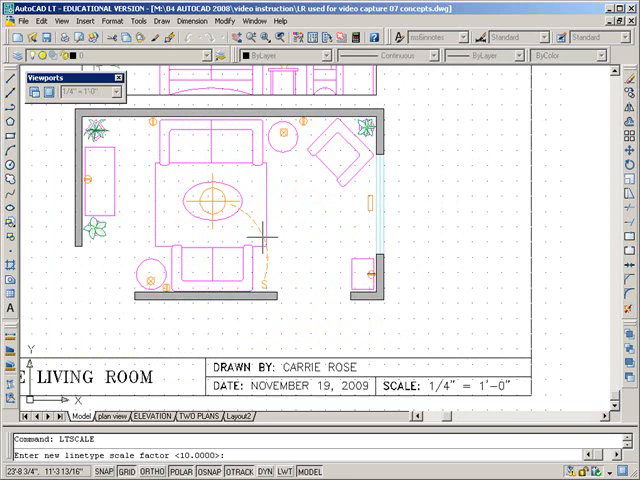
End the linetype scale factor prompt, returning to the TWO PLANS paper space view.
{"action": "key", "text": "Escape"}
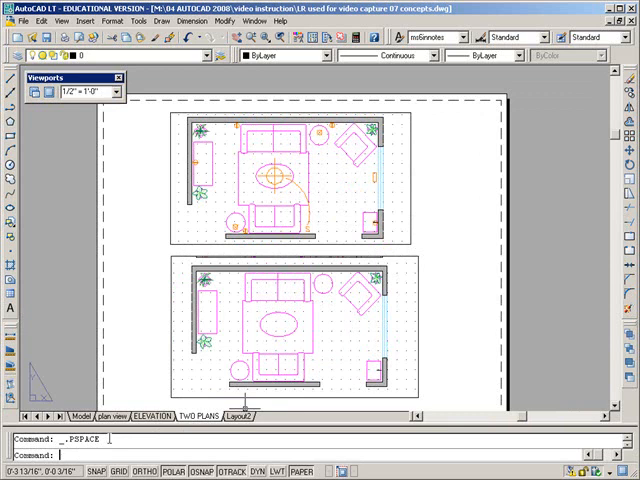
Run LTSCALE and set the linetype scale factor to .7 so the door swing arcs display dashed.
{"action": "type", "text": "LTSCALE"}
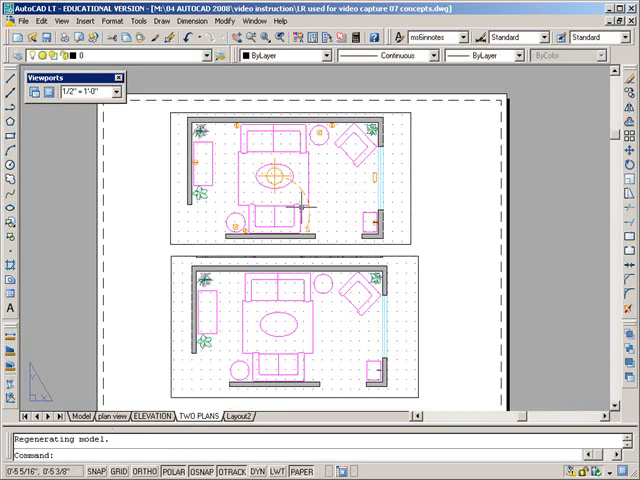
{"action": "mouse_move", "coordinate": [308, 207]}
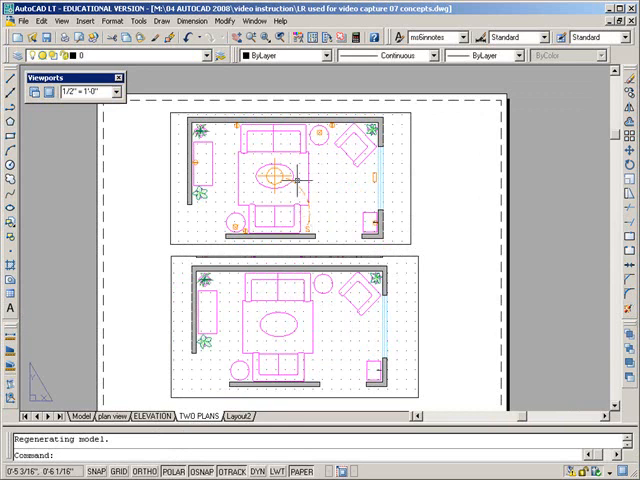
{"action": "mouse_move", "coordinate": [315, 180]}
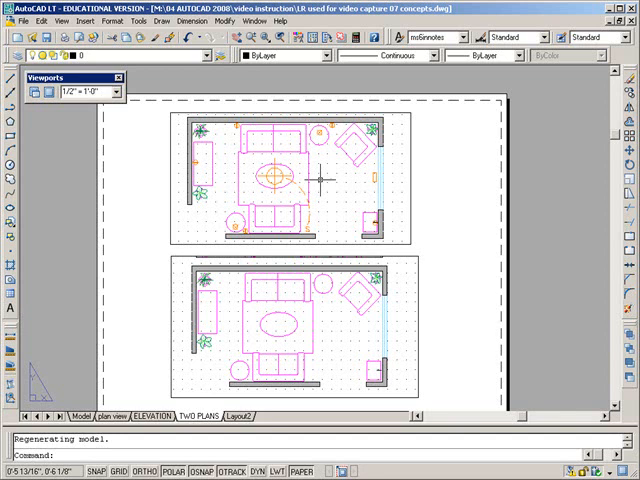
{"action": "mouse_move", "coordinate": [315, 190]}
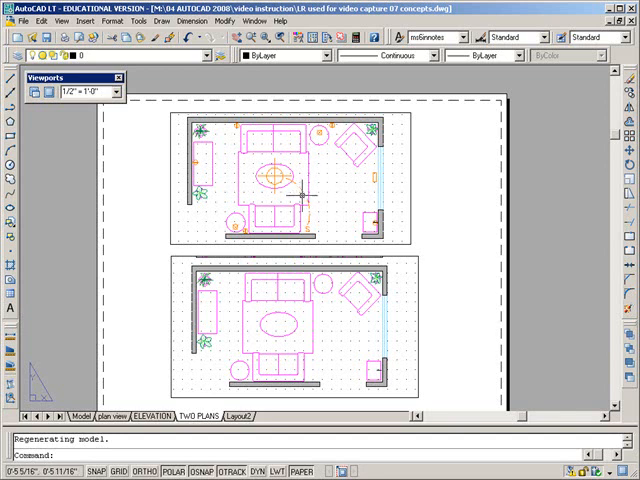
{"action": "mouse_move", "coordinate": [312, 205]}
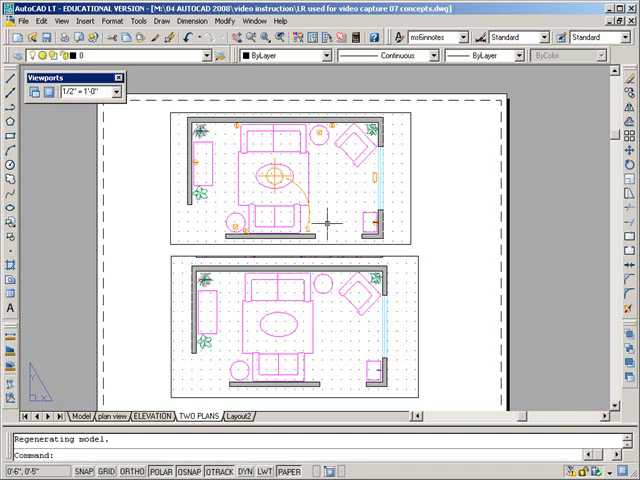
{"action": "type", "text": "LTSC"}
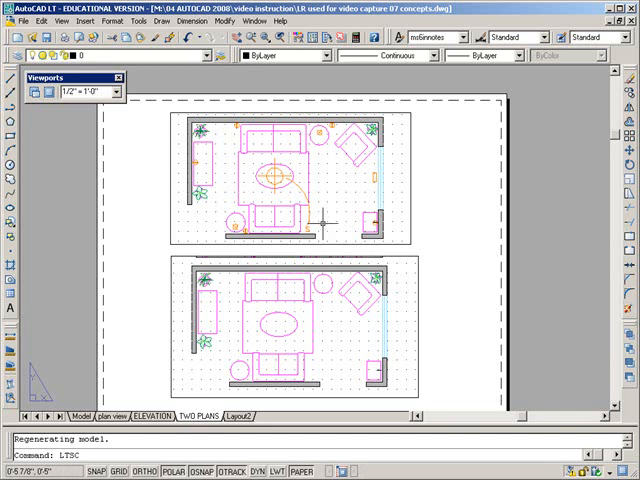
{"action": "type", "text": ".7"}
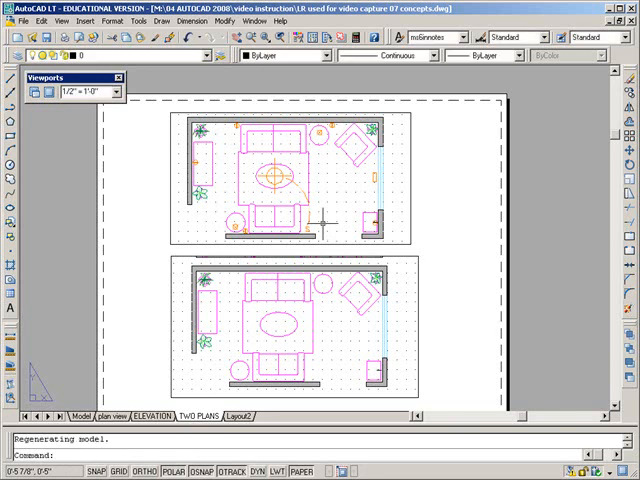
{"action": "type", "text": "LTSCALE"}
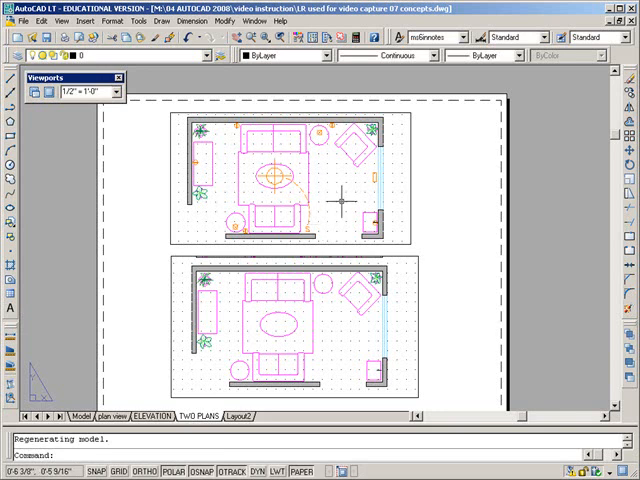
{"action": "mouse_move", "coordinate": [436, 220]}
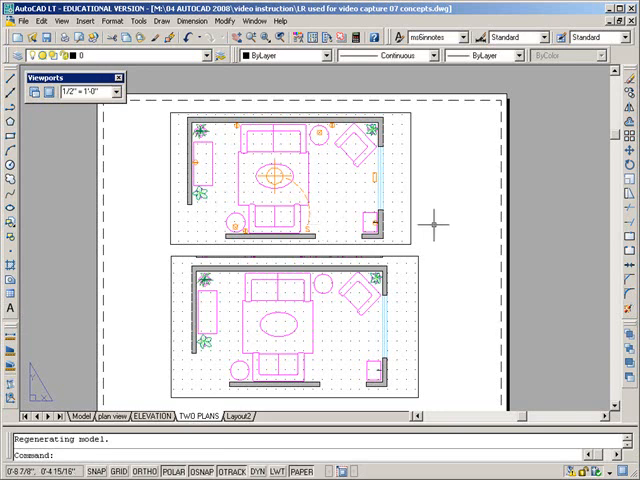